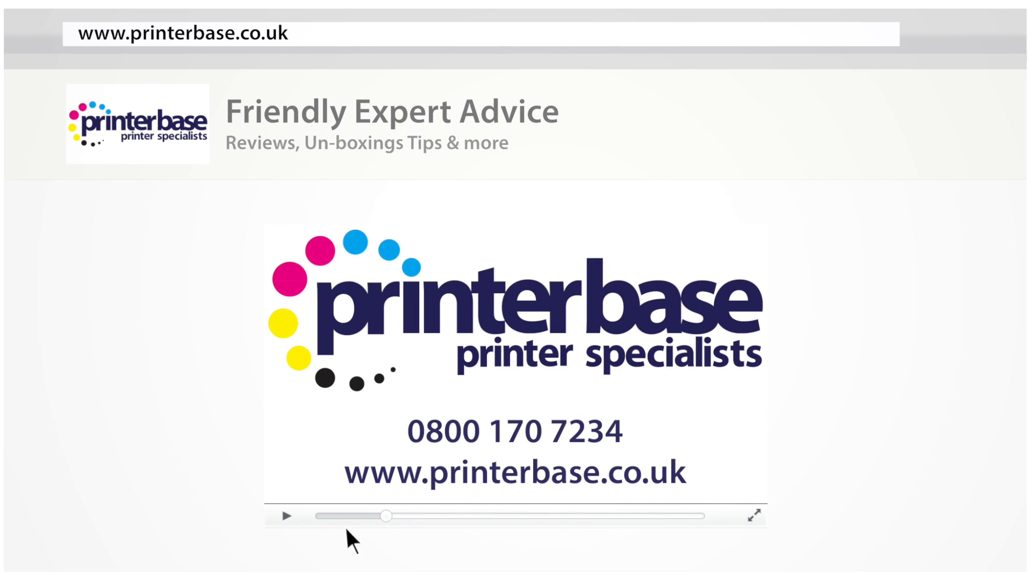
click(755, 516)
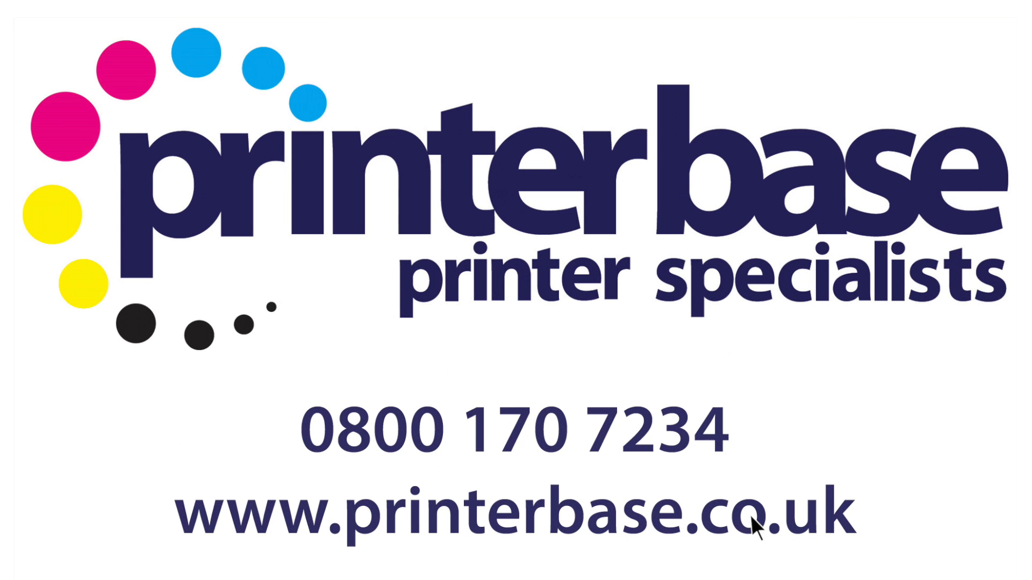